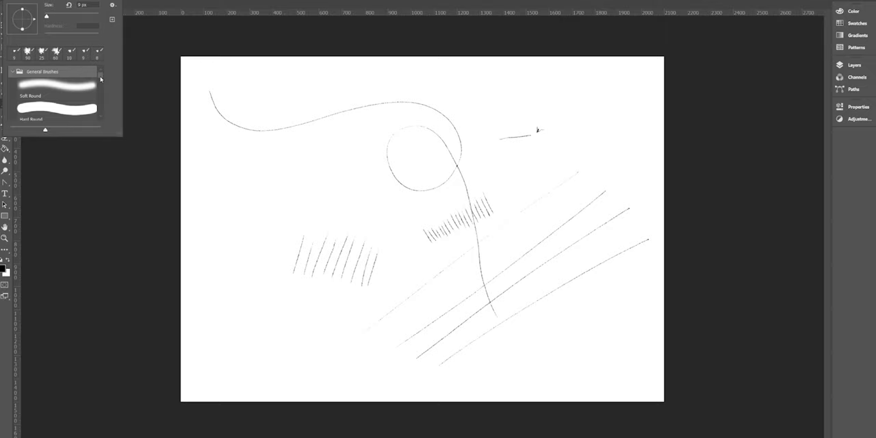
{"action": "mouse_move", "coordinate": [103, 118]}
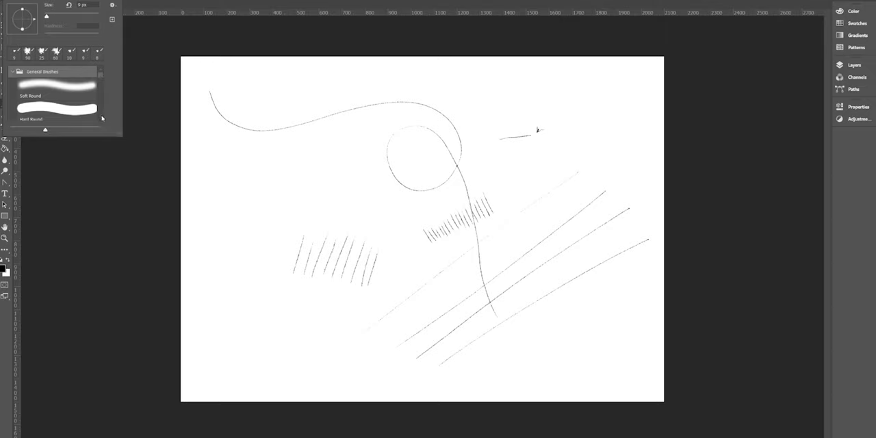
Choose the Soft Round Pressure Size brush from the preset picker.
{"action": "scroll", "scroll_direction": "down", "scroll_amount": 3}
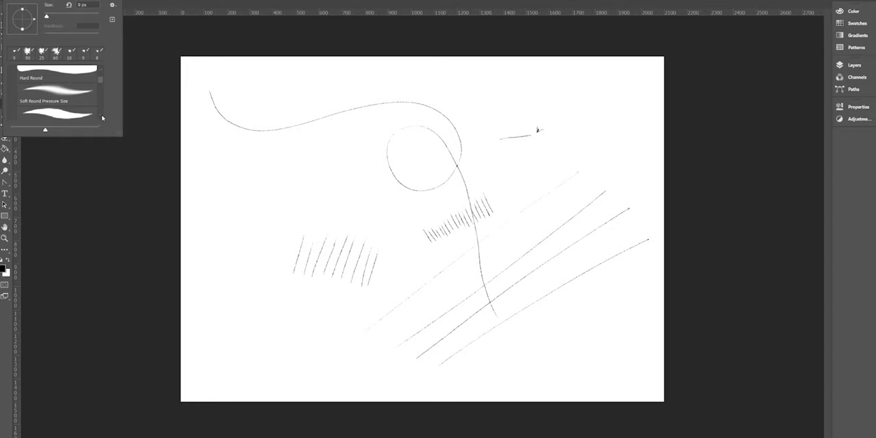
{"action": "left_click", "coordinate": [56, 108]}
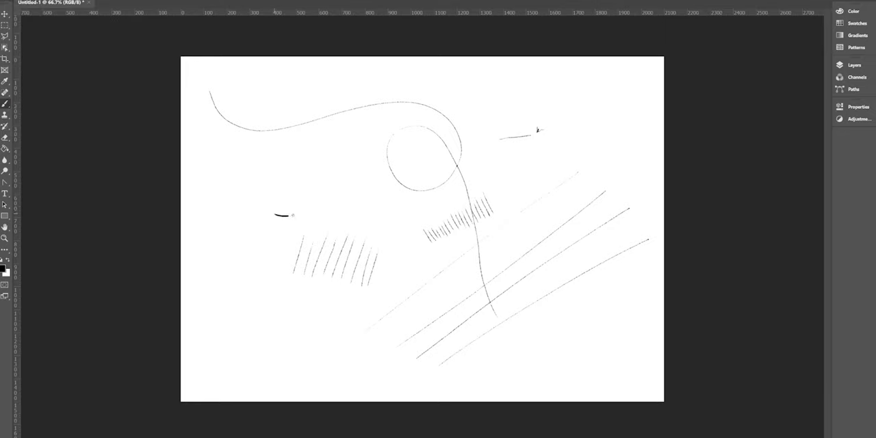
Paint a short mark, a thin wavy line and a bold S-curve as brush tests.
{"action": "left_click_drag", "start_coordinate": [275, 217], "coordinate": [382, 222]}
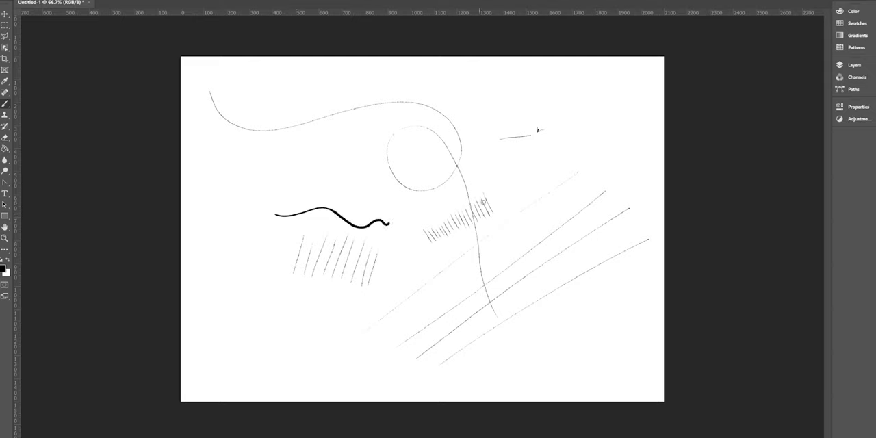
{"action": "left_click_drag", "start_coordinate": [520, 186], "coordinate": [548, 172]}
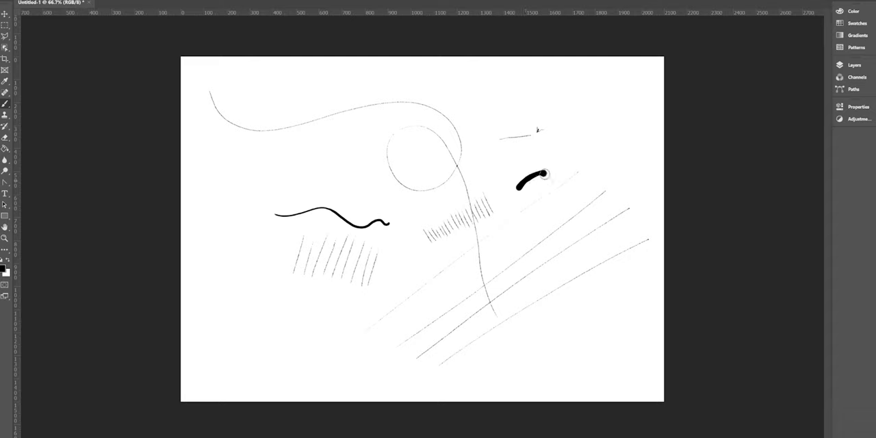
{"action": "left_click_drag", "start_coordinate": [545, 176], "coordinate": [613, 140]}
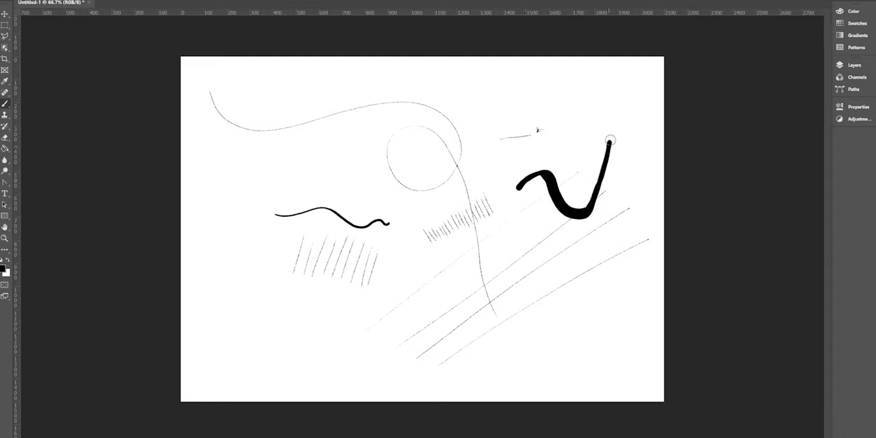
{"action": "left_click_drag", "start_coordinate": [609, 140], "coordinate": [643, 148]}
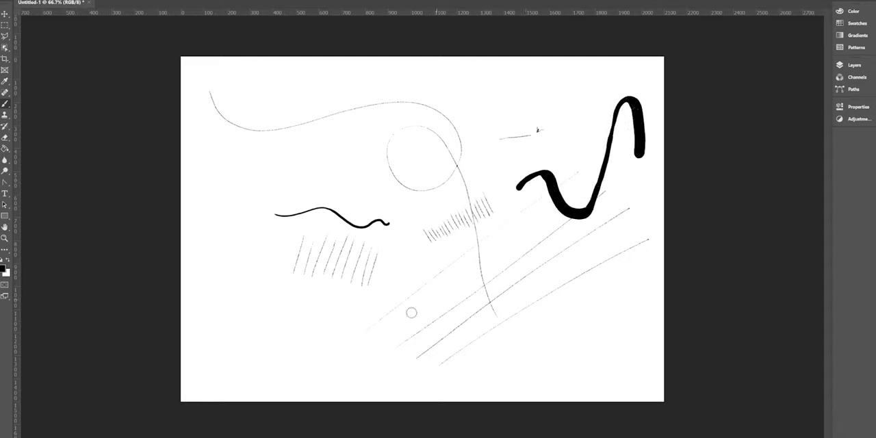
Add a bold bottom squiggle, tapered teardrop strokes and a vertical stroke over the hatching.
{"action": "left_click_drag", "start_coordinate": [381, 331], "coordinate": [418, 335]}
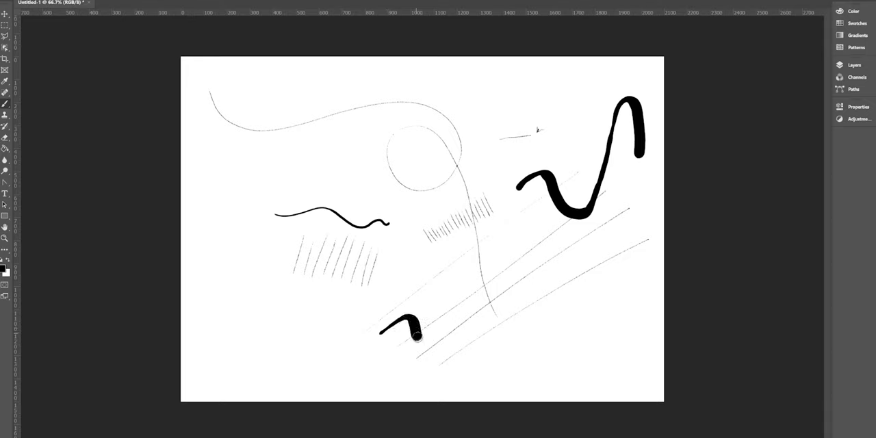
{"action": "left_click_drag", "start_coordinate": [418, 335], "coordinate": [476, 342]}
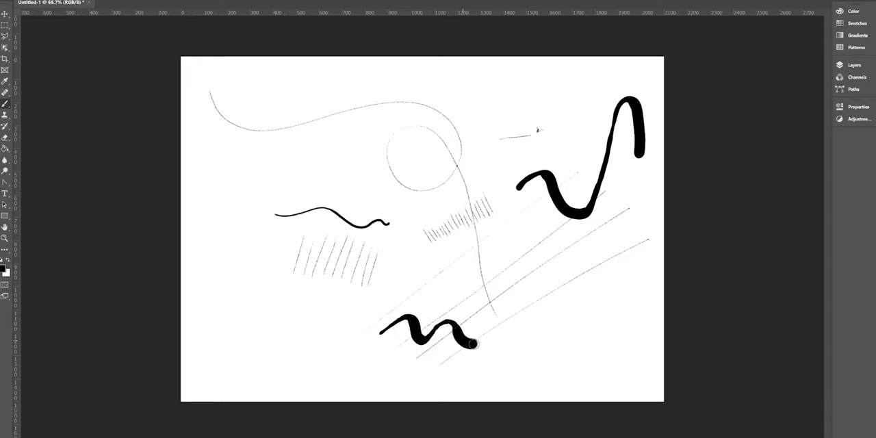
{"action": "left_click_drag", "start_coordinate": [472, 342], "coordinate": [511, 296]}
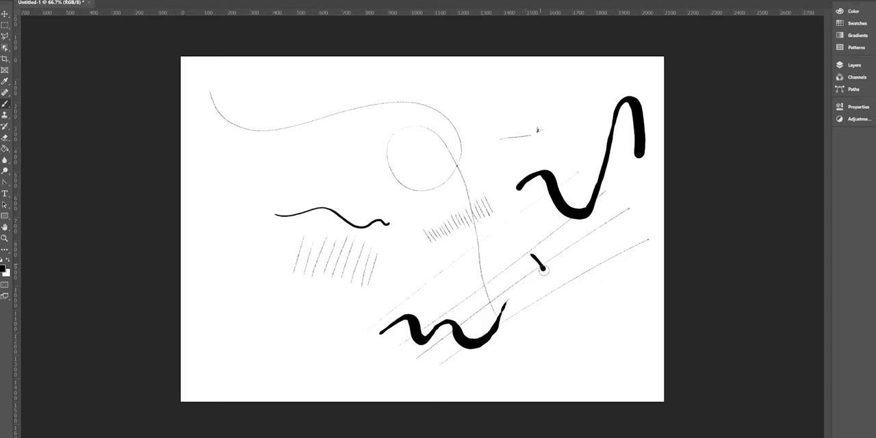
{"action": "left_click_drag", "start_coordinate": [542, 266], "coordinate": [564, 313]}
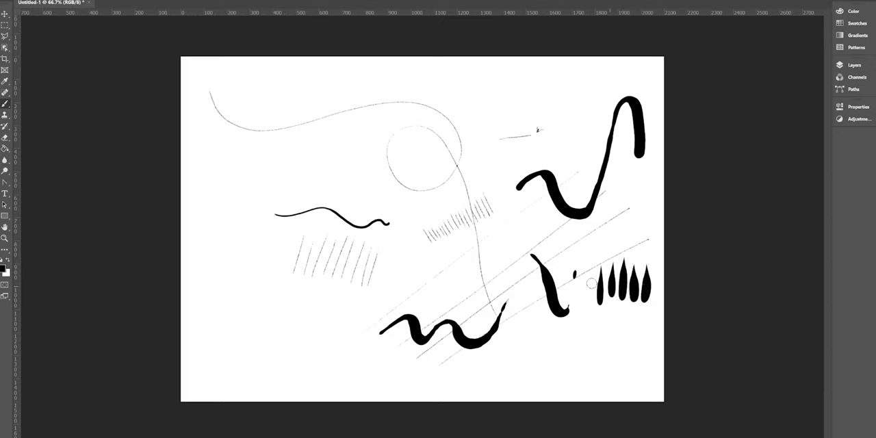
{"action": "left_click_drag", "start_coordinate": [317, 249], "coordinate": [318, 295]}
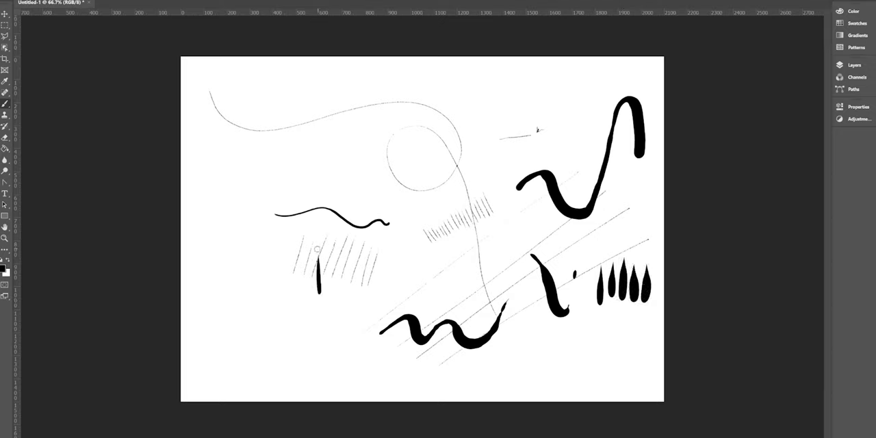
Paint rows of tapered strokes and scribbled letters, then undo the latest strokes.
{"action": "left_click_drag", "start_coordinate": [317, 260], "coordinate": [345, 295]}
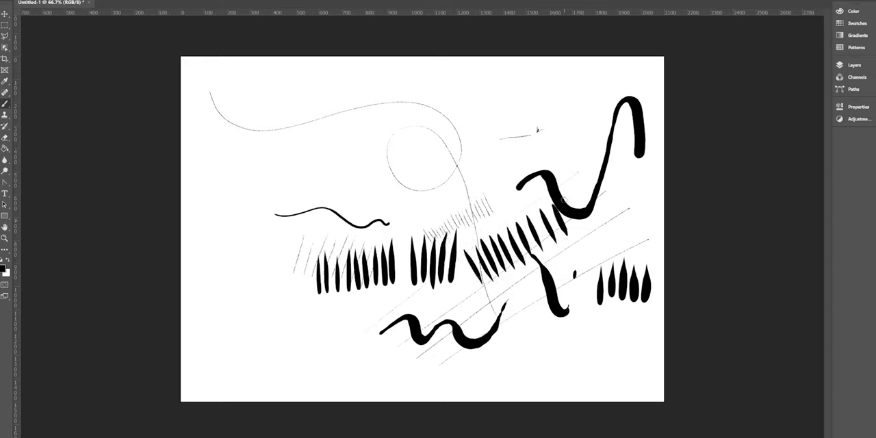
{"action": "left_click_drag", "start_coordinate": [257, 345], "coordinate": [319, 366]}
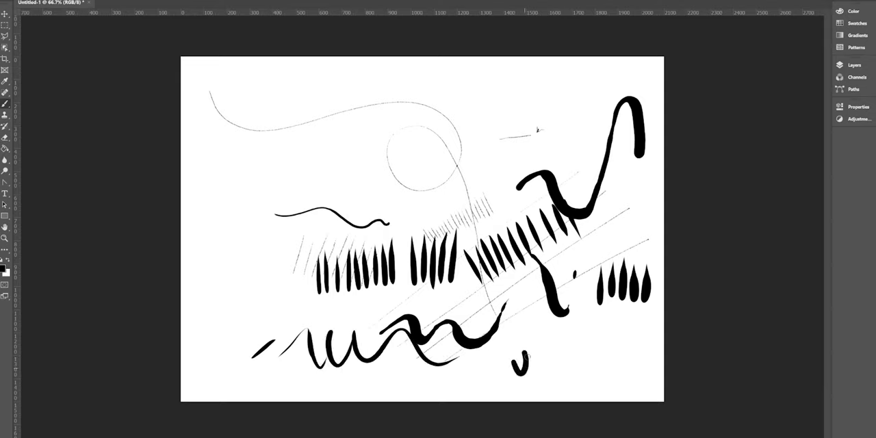
{"action": "left_click_drag", "start_coordinate": [520, 370], "coordinate": [603, 342]}
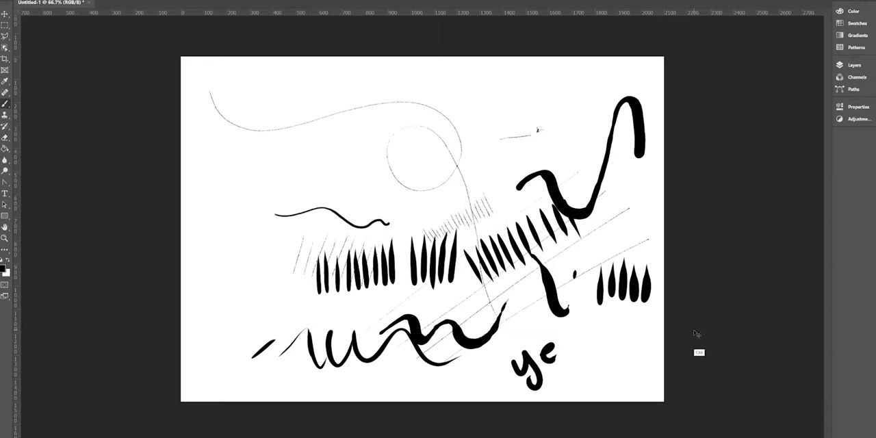
{"action": "key", "text": "ctrl+z"}
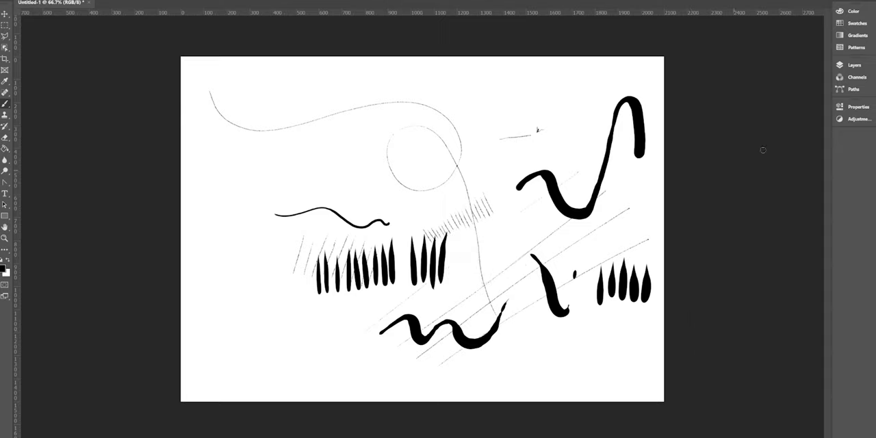
{"action": "mouse_move", "coordinate": [805, 143]}
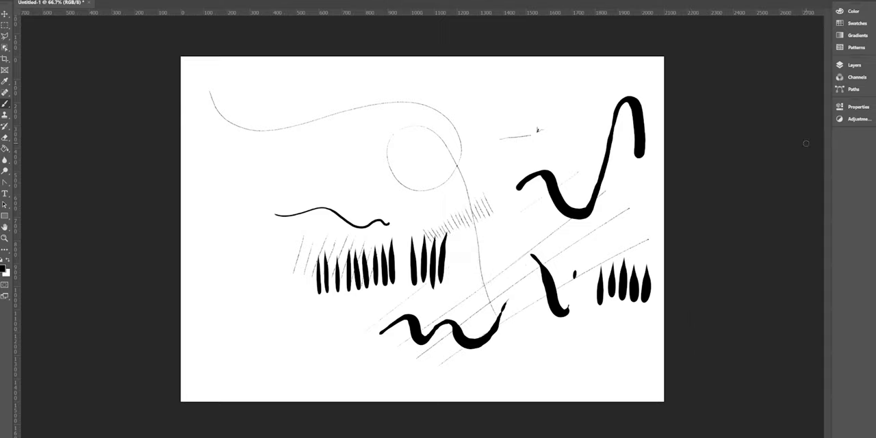
Browse the View menu, then show the Layers panel from the Window menu.
{"action": "left_click", "coordinate": [157, 3]}
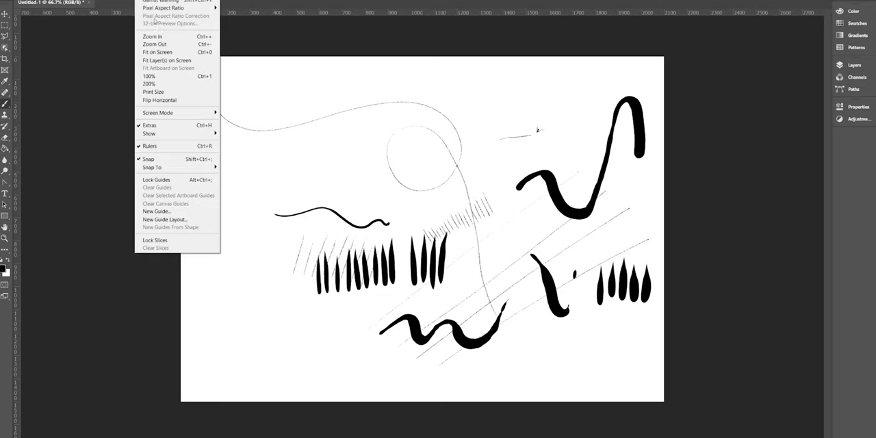
{"action": "mouse_move", "coordinate": [176, 60]}
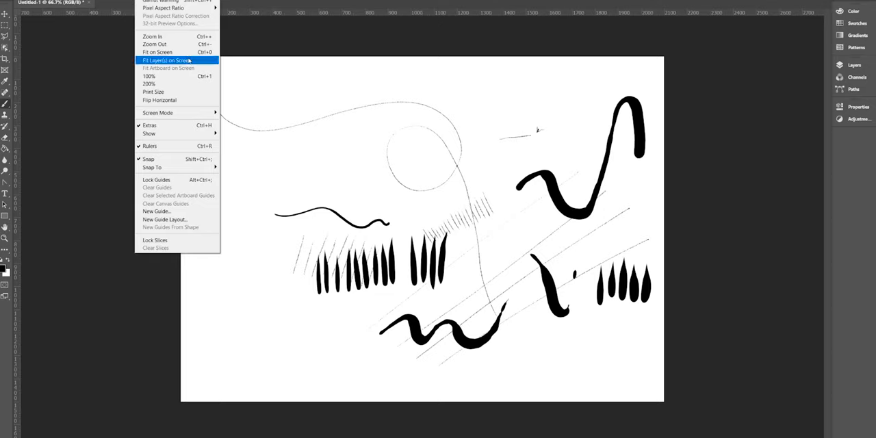
{"action": "mouse_move", "coordinate": [177, 112]}
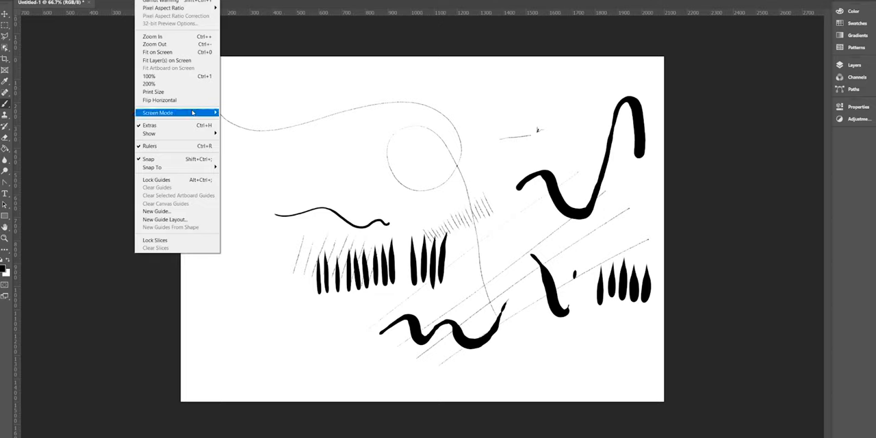
{"action": "mouse_move", "coordinate": [177, 134]}
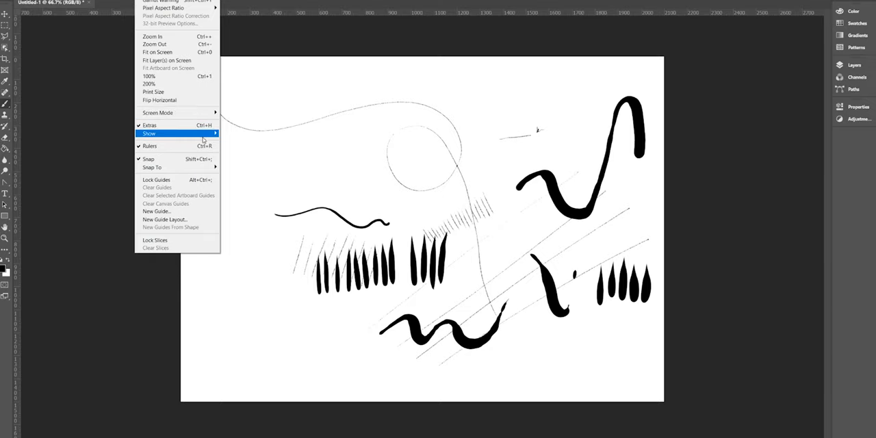
{"action": "mouse_move", "coordinate": [153, 44]}
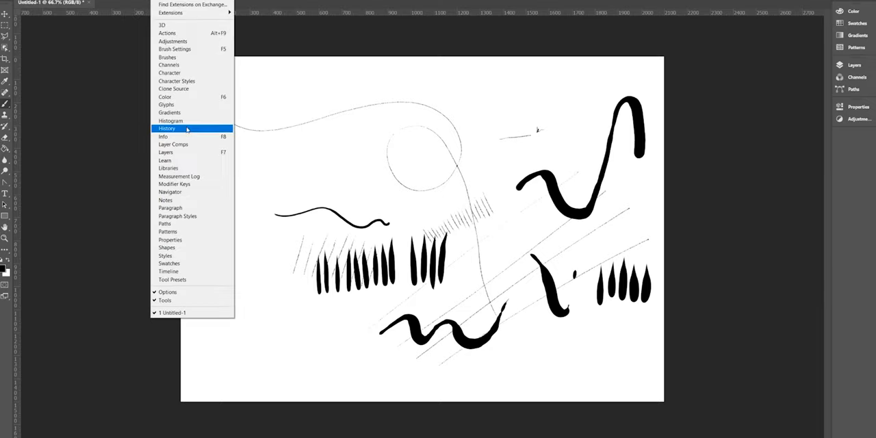
{"action": "mouse_move", "coordinate": [185, 152]}
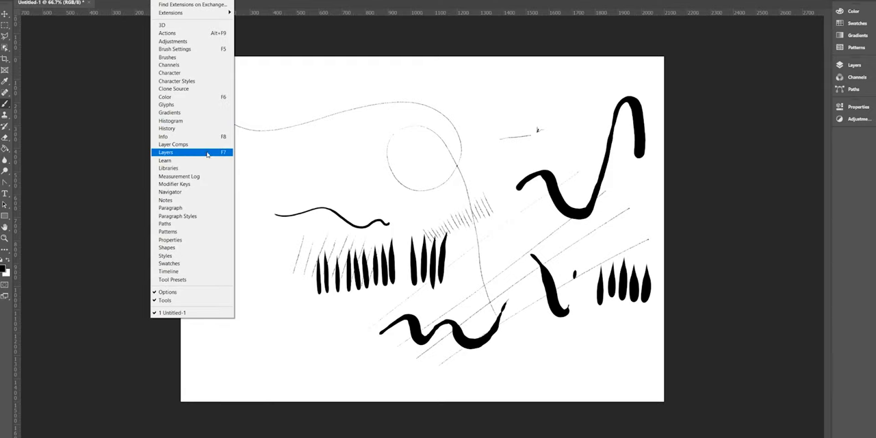
{"action": "left_click", "coordinate": [166, 152]}
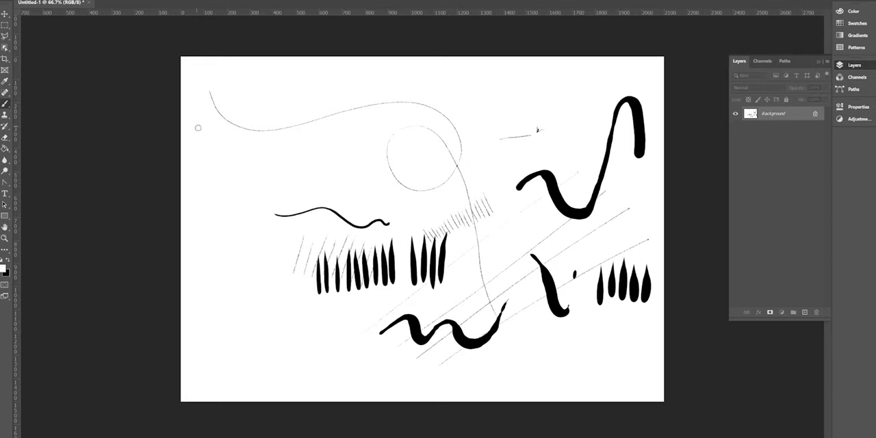
{"action": "mouse_move", "coordinate": [205, 89]}
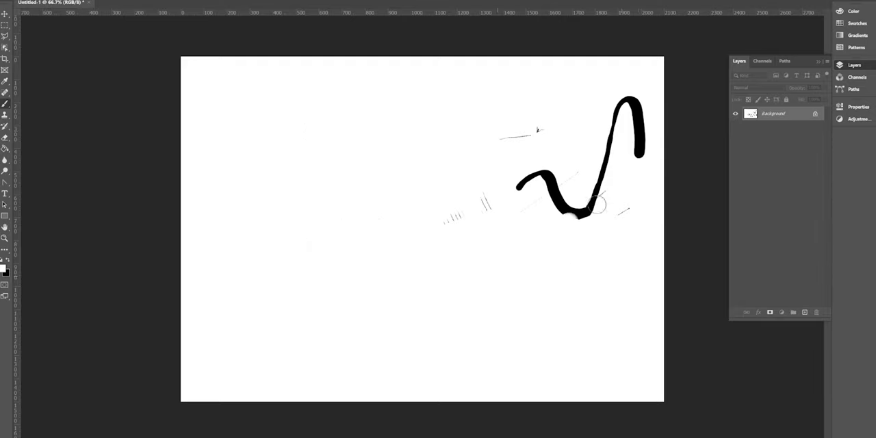
Clear the test strokes and start over on a blank canvas with a new Layer 1.
{"action": "left_click", "coordinate": [794, 312]}
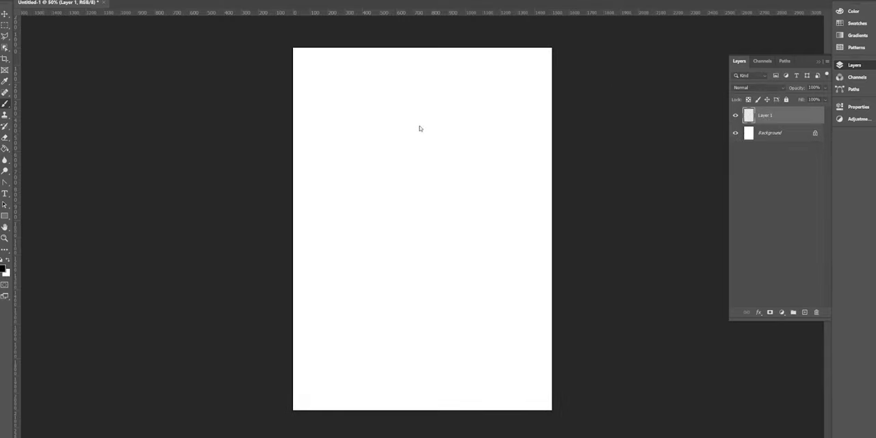
Sketch the head, body, facial guidelines, wavy hair, jacket, shorts and heels on Layer 1.
{"action": "left_click_drag", "start_coordinate": [427, 103], "coordinate": [417, 134]}
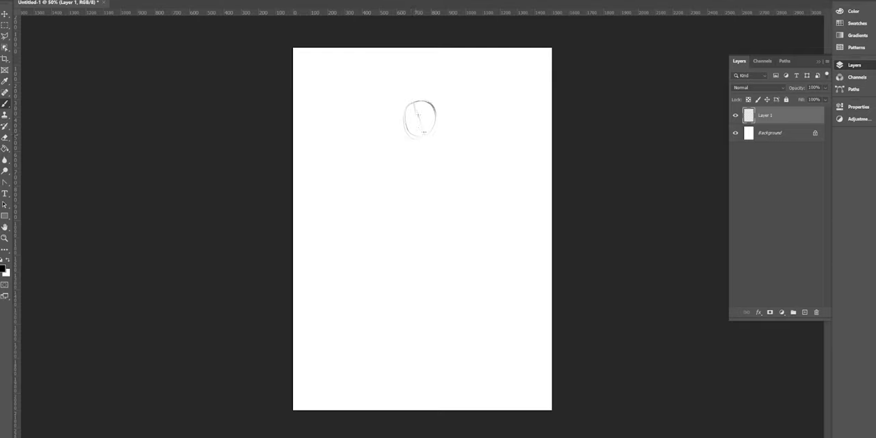
{"action": "left_click_drag", "start_coordinate": [424, 137], "coordinate": [419, 294]}
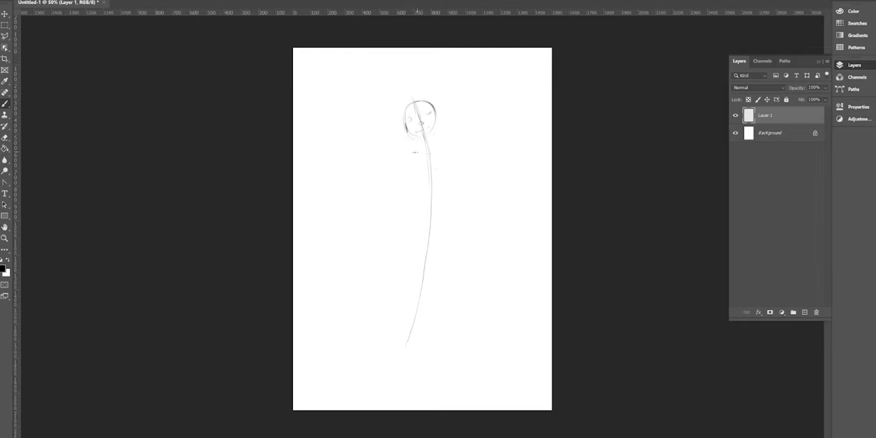
{"action": "left_click_drag", "start_coordinate": [424, 137], "coordinate": [394, 339]}
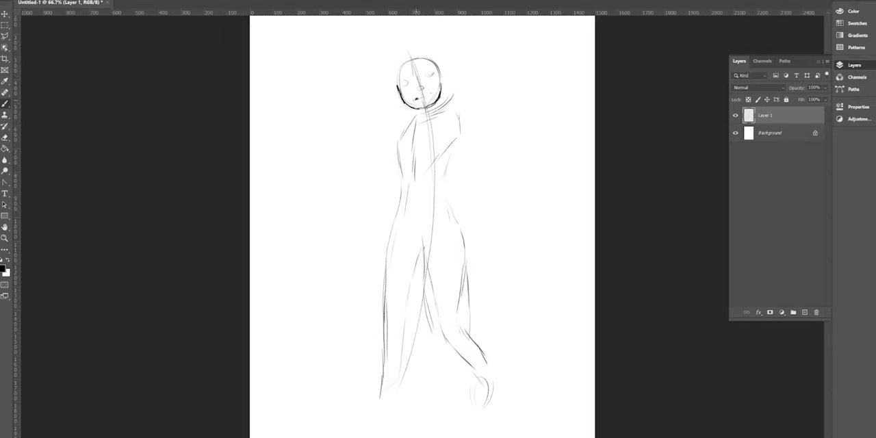
{"action": "left_click_drag", "start_coordinate": [414, 89], "coordinate": [424, 95]}
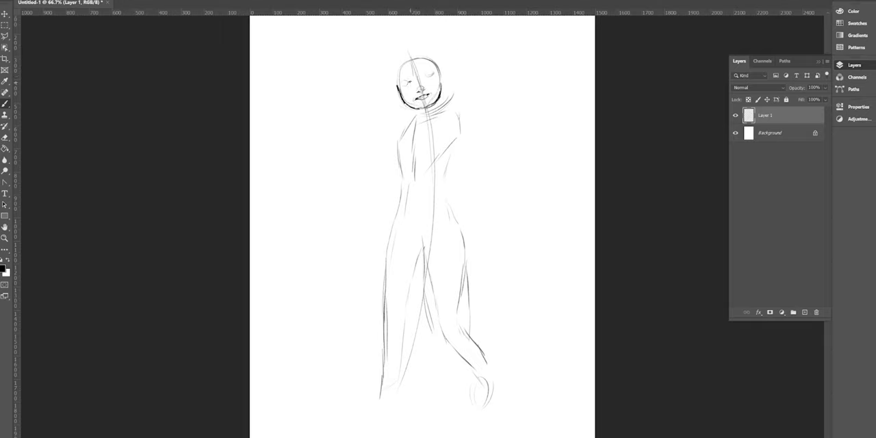
{"action": "left_click_drag", "start_coordinate": [418, 75], "coordinate": [427, 89]}
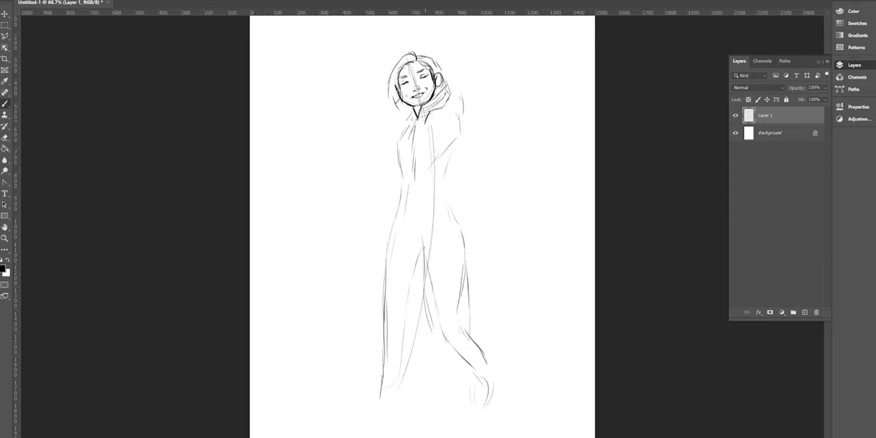
{"action": "left_click_drag", "start_coordinate": [394, 126], "coordinate": [438, 171]}
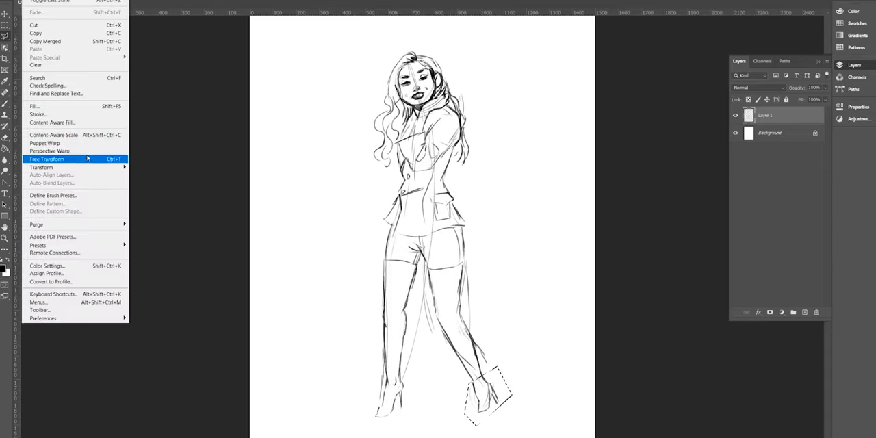
Reshape the lassoed foot with Free Transform and add a layer below the lines for skin colour.
{"action": "left_click", "coordinate": [47, 159]}
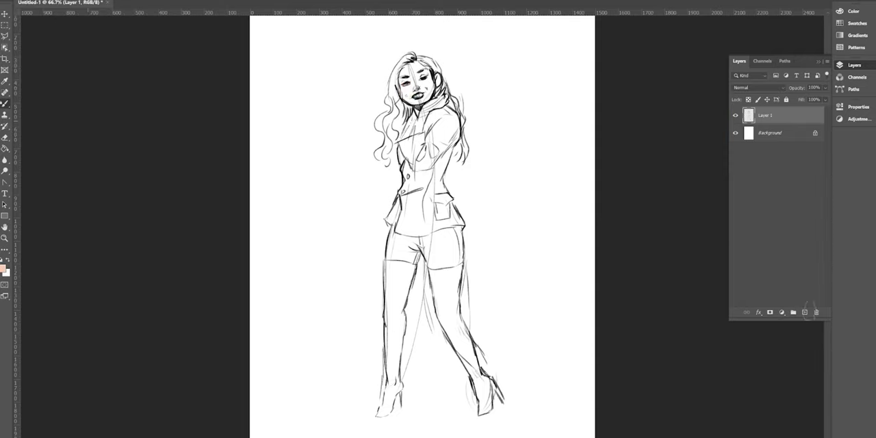
{"action": "left_click", "coordinate": [804, 312]}
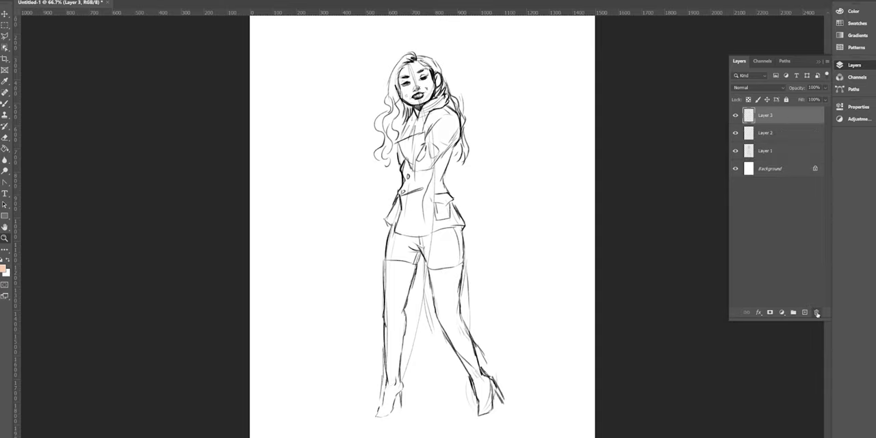
{"action": "left_click", "coordinate": [815, 312]}
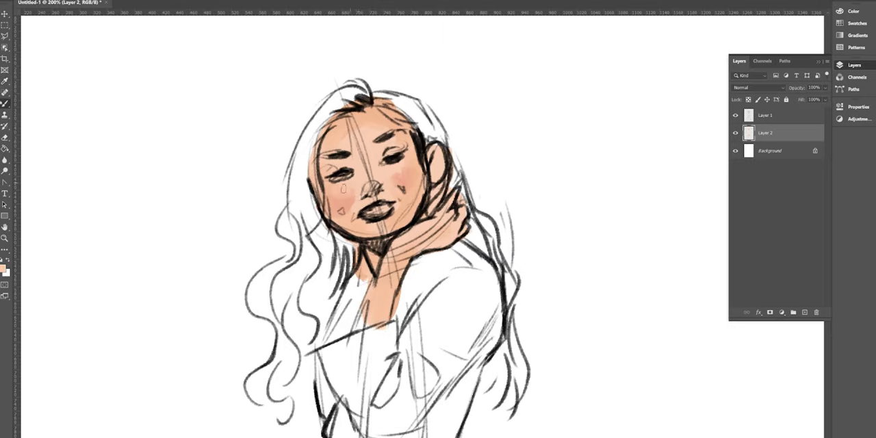
Set the skin layer's blend mode and pick skin and blue suit colours for flat colouring.
{"action": "left_click", "coordinate": [758, 87]}
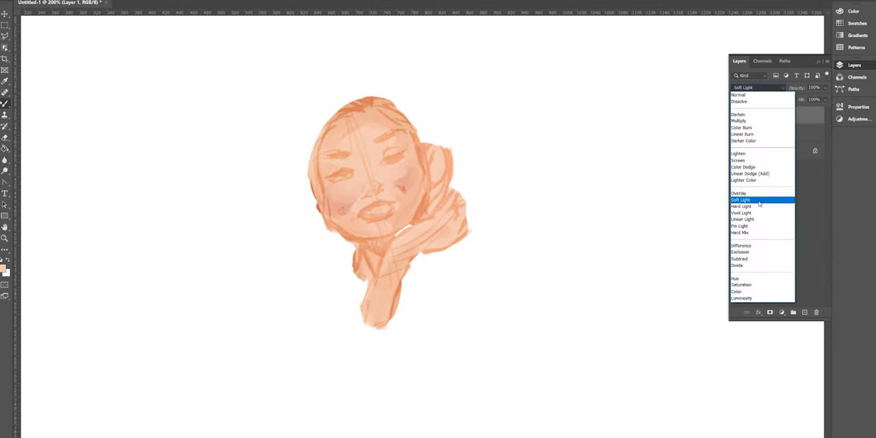
{"action": "left_click", "coordinate": [739, 193]}
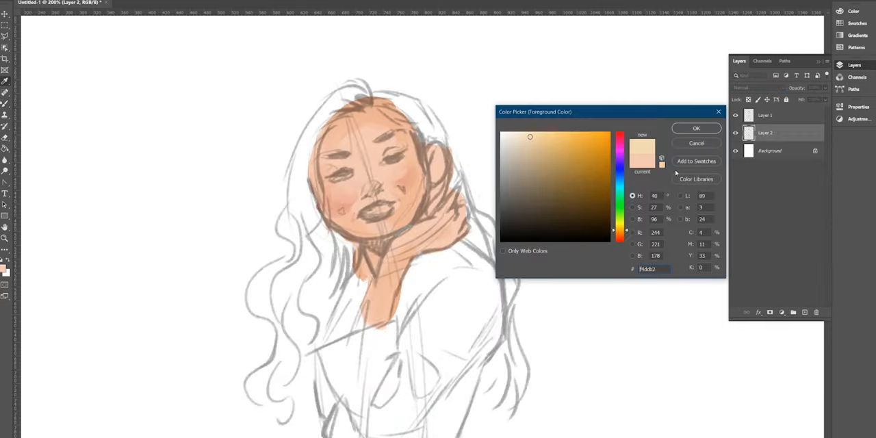
{"action": "left_click", "coordinate": [695, 129]}
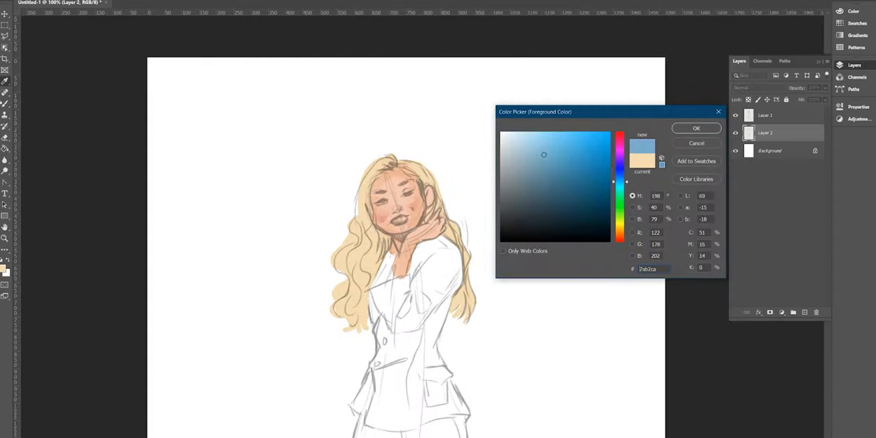
{"action": "left_click", "coordinate": [696, 129]}
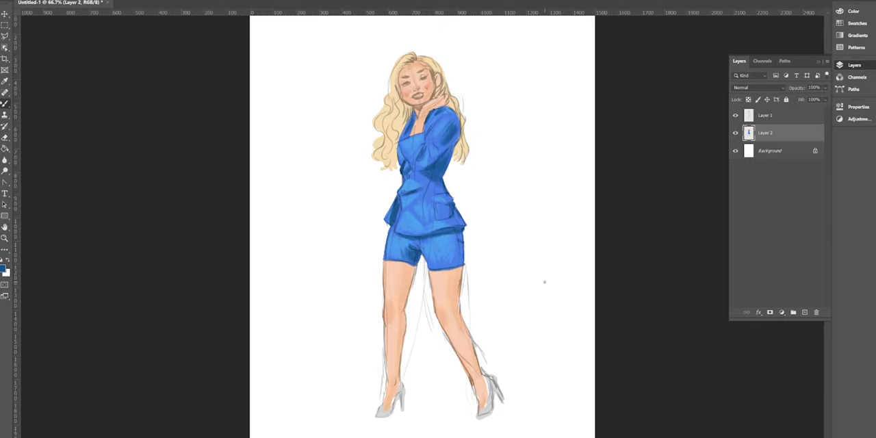
Add a top layer for blue eyeshadow, lashes and facial shading.
{"action": "left_click", "coordinate": [793, 312]}
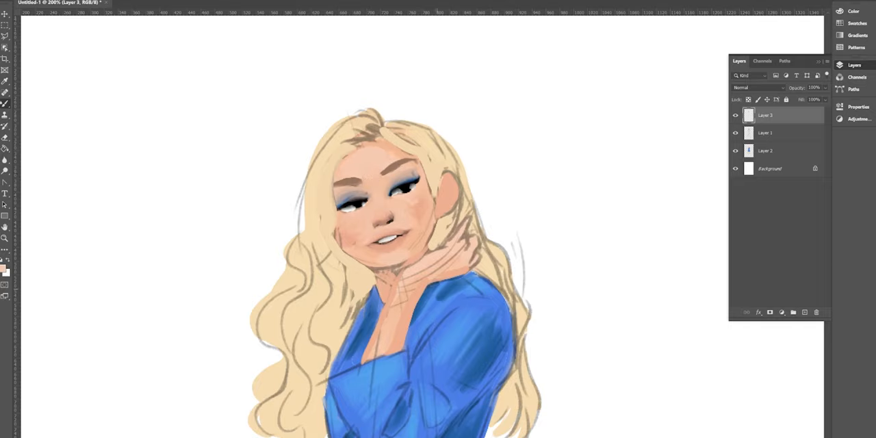
Brush peach shading over the face and neck and confirm the peach colour.
{"action": "left_click_drag", "start_coordinate": [416, 165], "coordinate": [424, 244]}
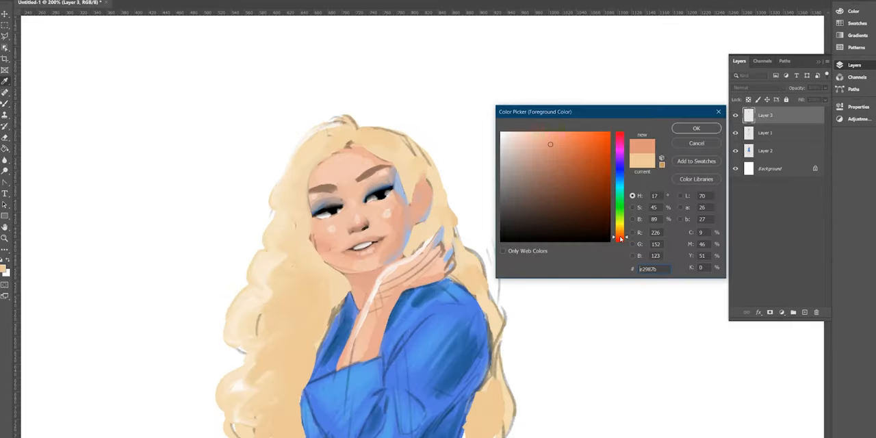
{"action": "left_click", "coordinate": [695, 129]}
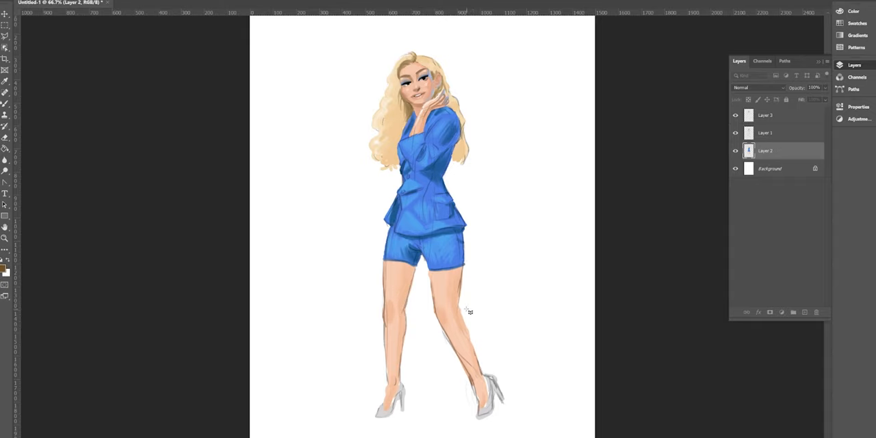
{"action": "mouse_move", "coordinate": [541, 364]}
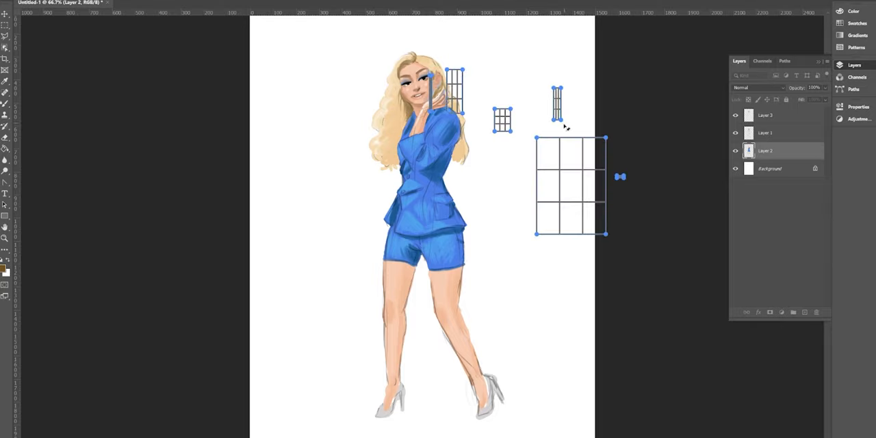
Transform and reshape the left leg, then deepen the golden shading in the blonde hair across Layers 2 and 3.
{"action": "left_click", "coordinate": [30, 3]}
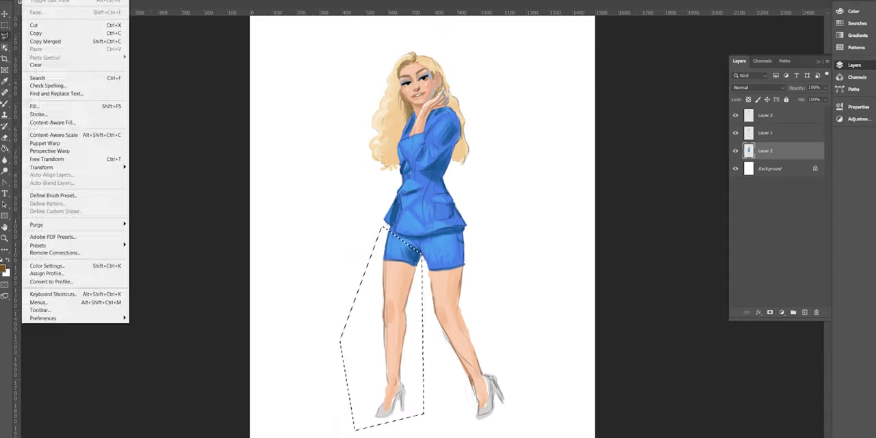
{"action": "left_click", "coordinate": [46, 159]}
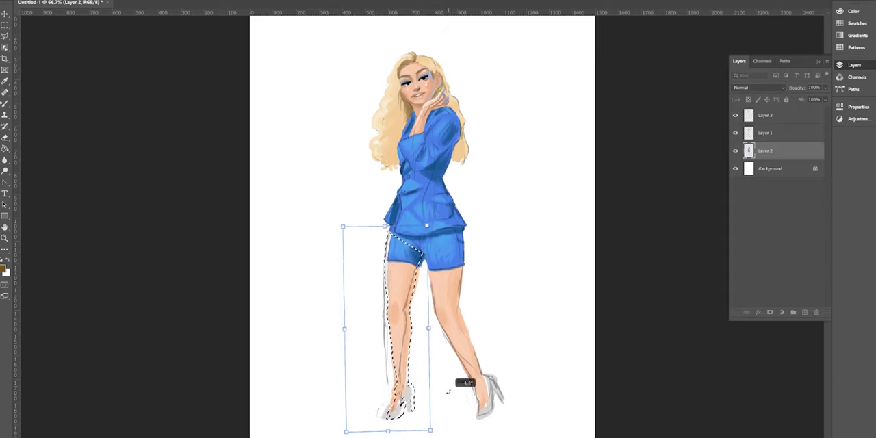
{"action": "left_click", "coordinate": [104, 3]}
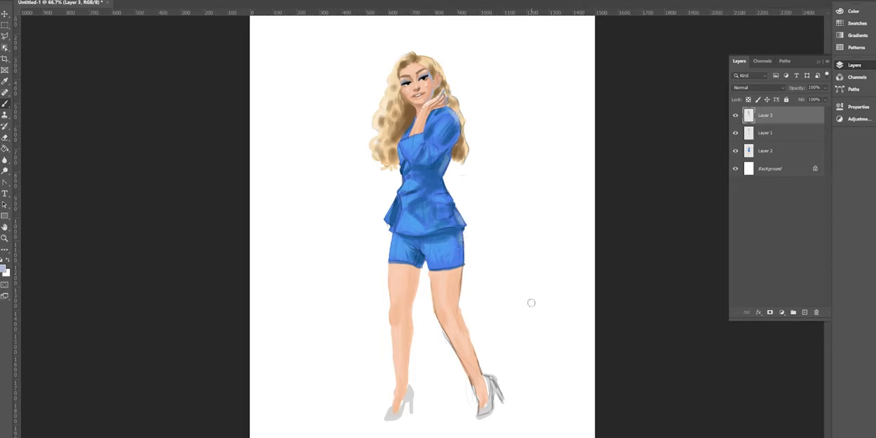
{"action": "left_click", "coordinate": [765, 150]}
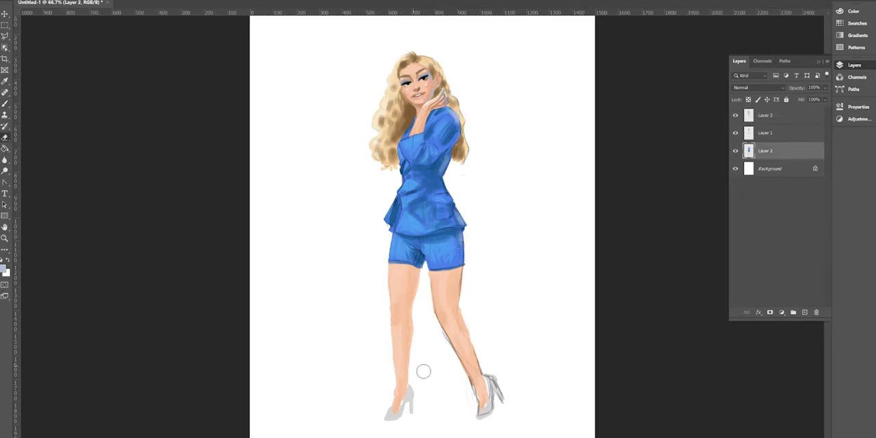
{"action": "left_click", "coordinate": [765, 115]}
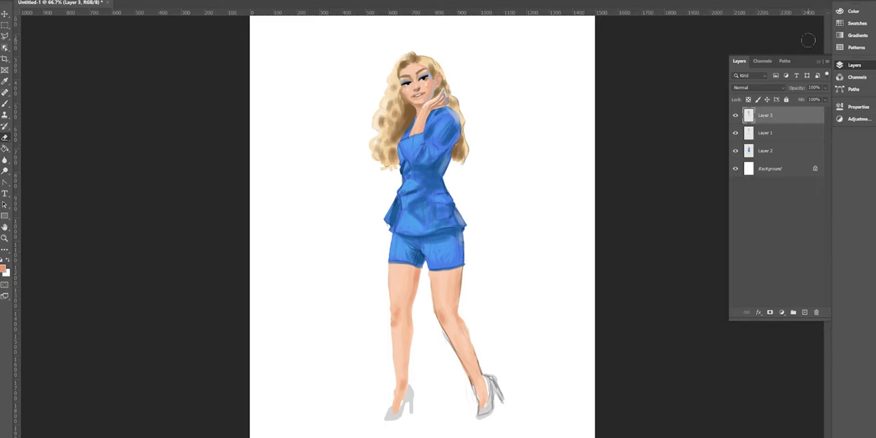
Add Layer 4 behind the figure with a grey painted background and a yellow railing on the left.
{"action": "left_click", "coordinate": [3, 266]}
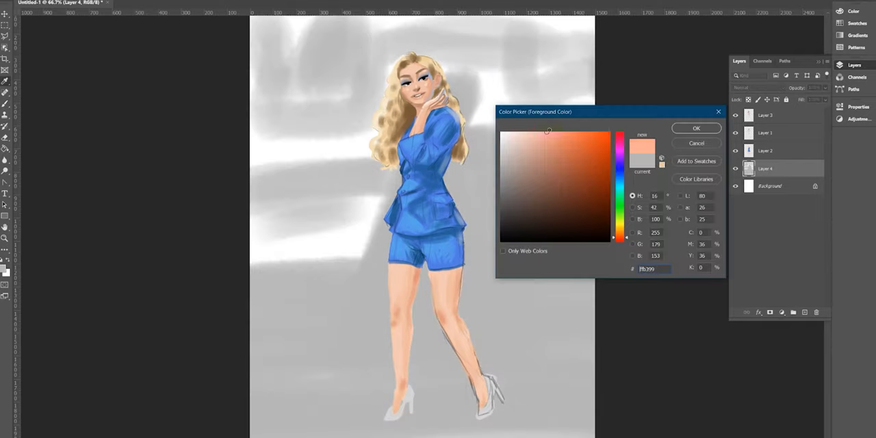
{"action": "left_click", "coordinate": [618, 219]}
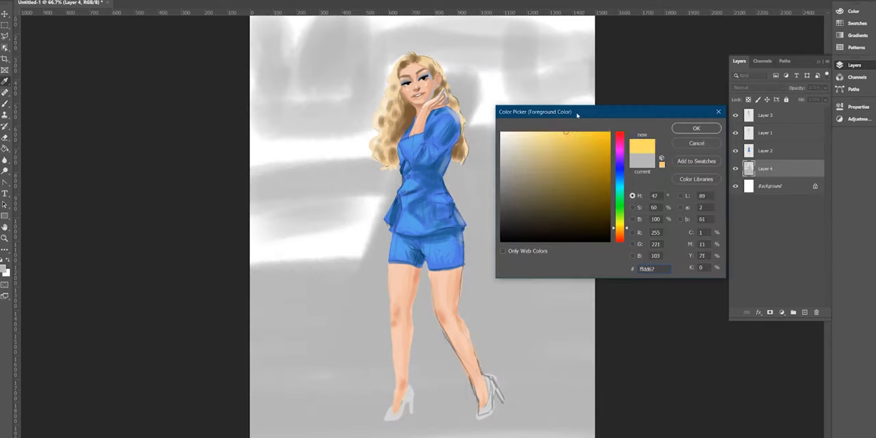
{"action": "left_click", "coordinate": [695, 128]}
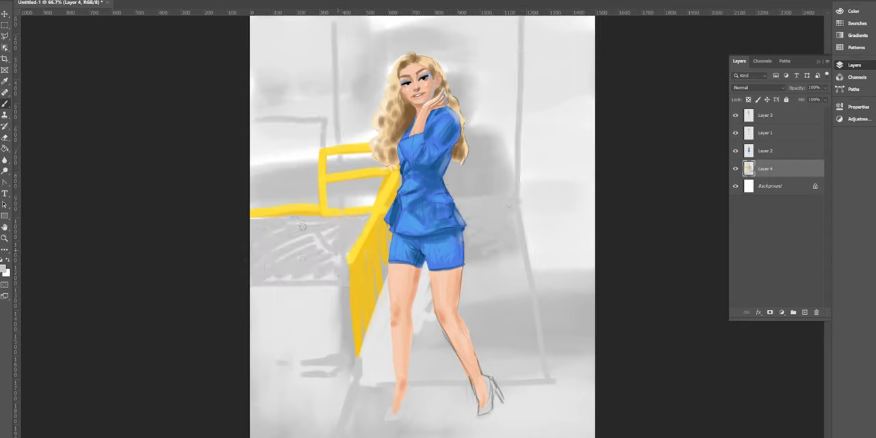
Darken the heels on the figure layer and sketch dark grey strokes into the right background on Layer 4.
{"action": "left_click", "coordinate": [763, 115]}
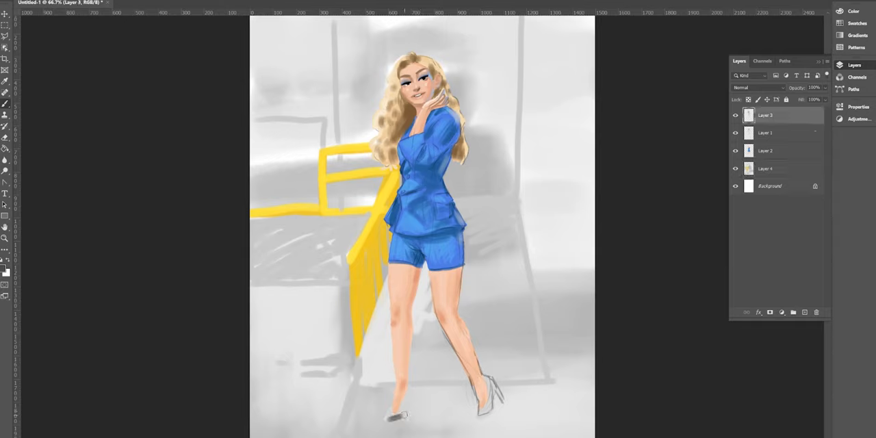
{"action": "left_click", "coordinate": [763, 169]}
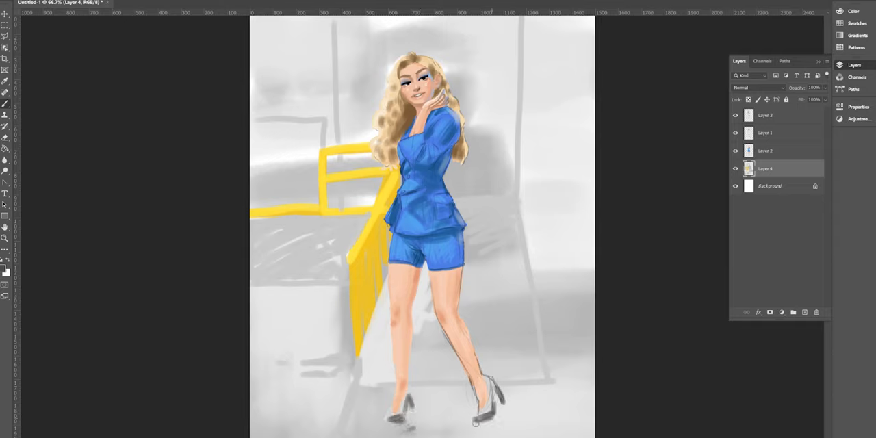
{"action": "left_click_drag", "start_coordinate": [541, 247], "coordinate": [561, 335]}
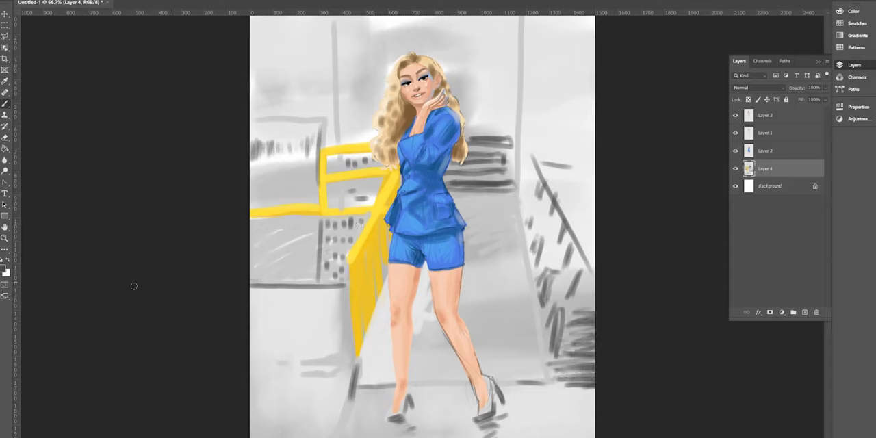
{"action": "left_click", "coordinate": [766, 115]}
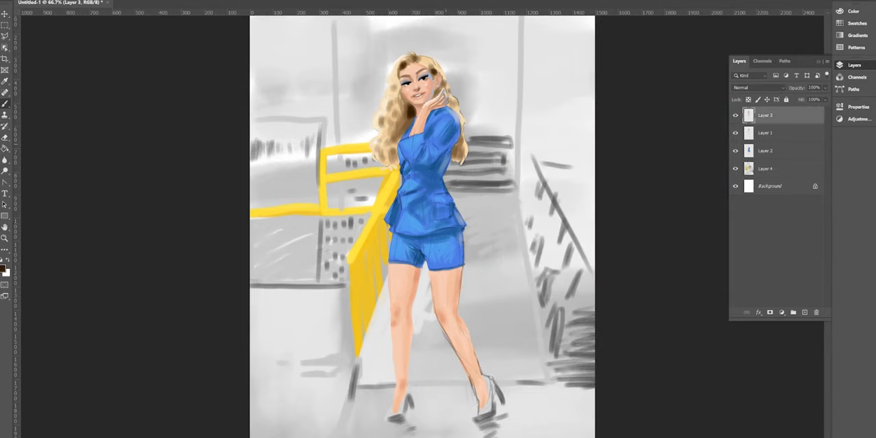